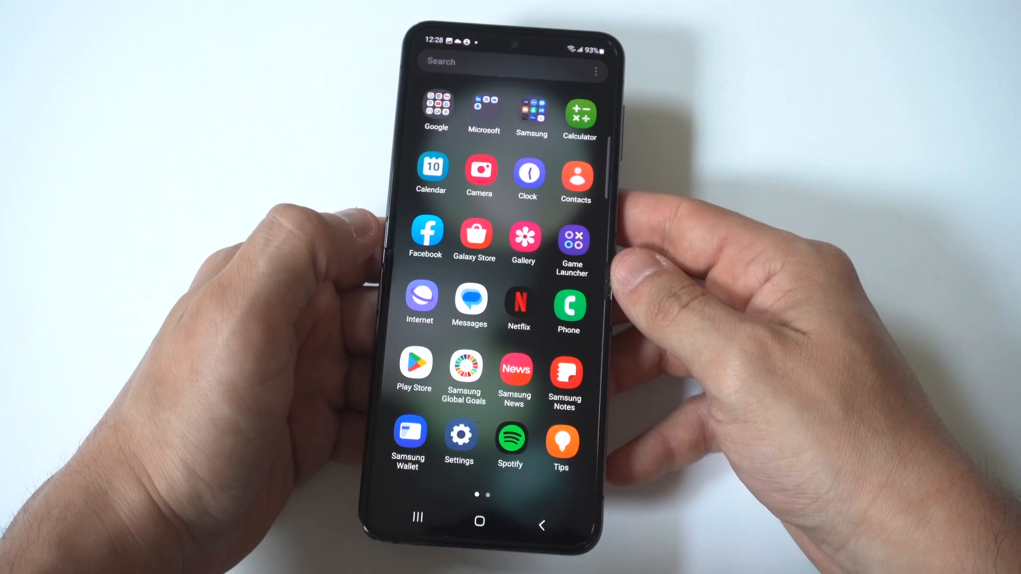
Reach the cover screen widget Reorder list via Settings, Cover screen and Widgets
left_click(460, 437)
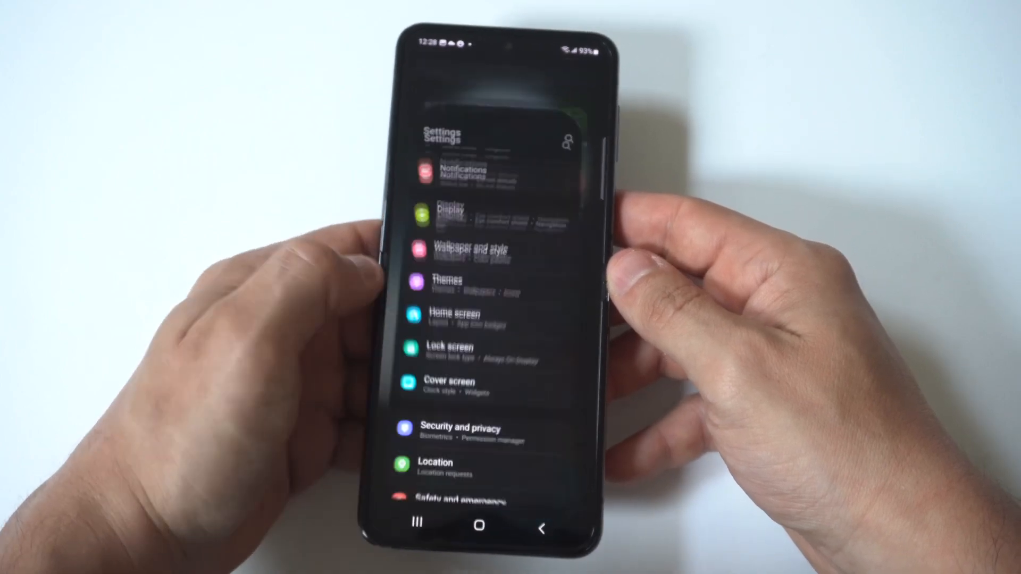
left_click(450, 382)
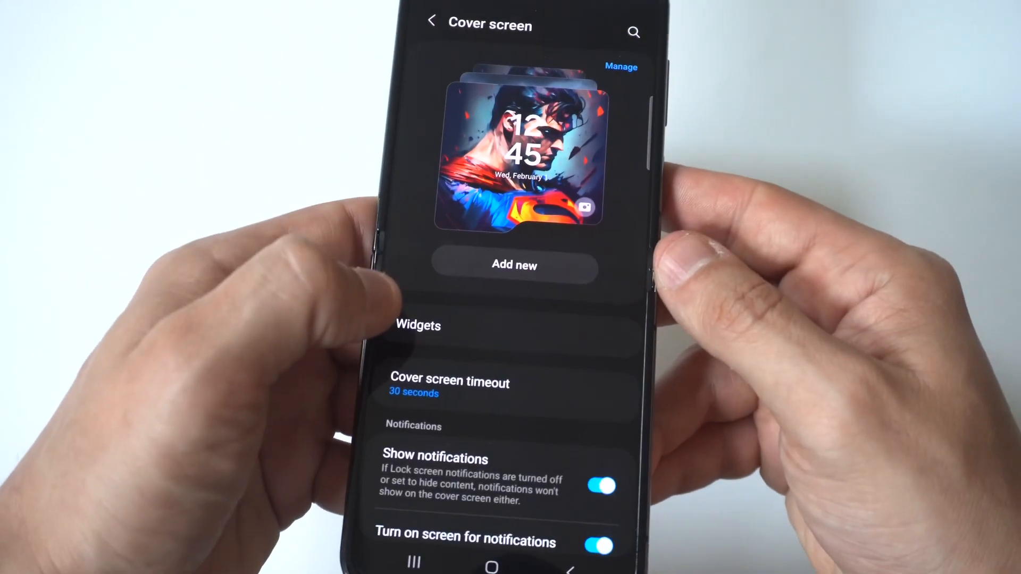
left_click(418, 326)
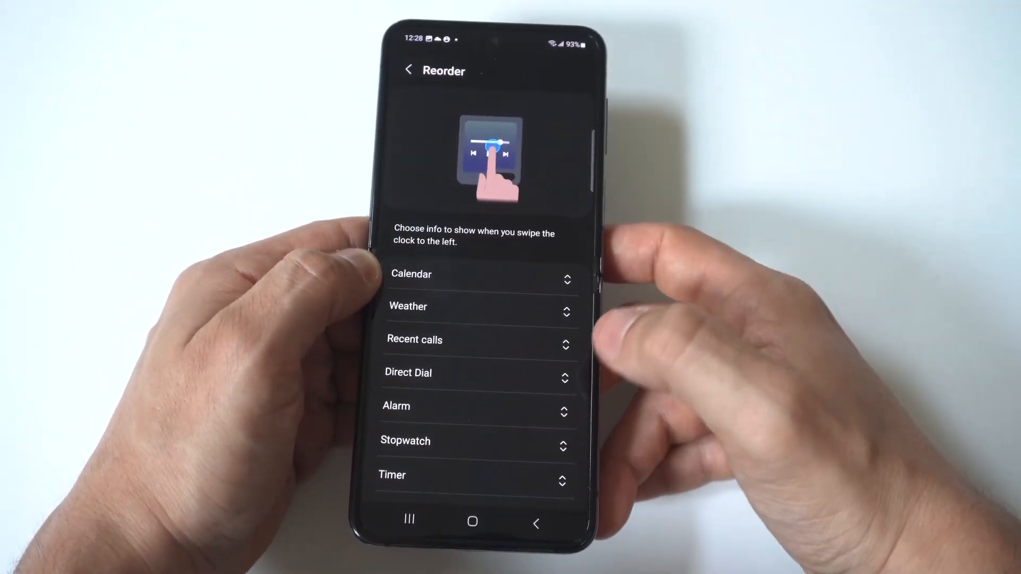
Drag Alarm up the Reorder list so it sits second, just below Calendar
scroll("down", 3)
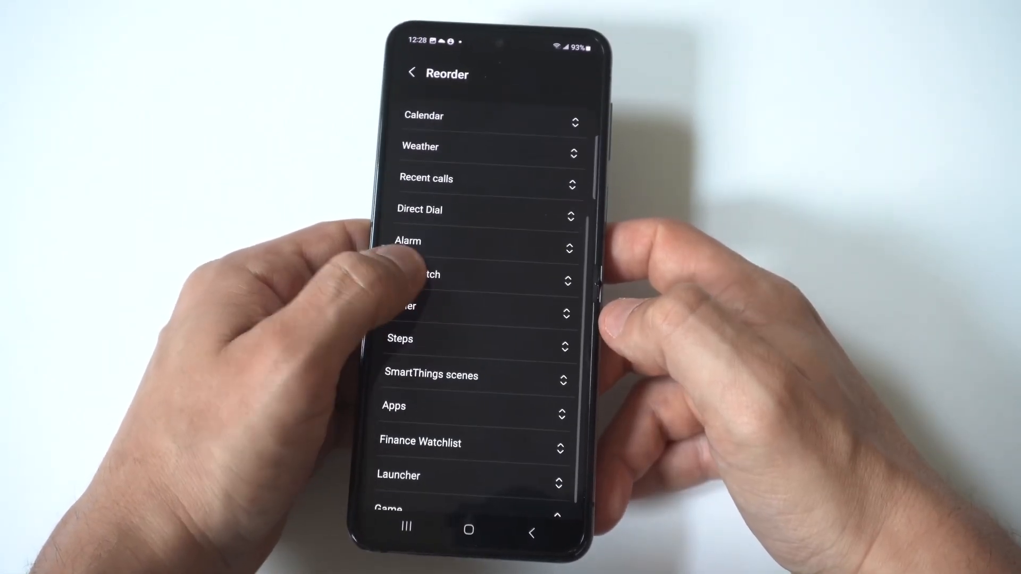
scroll("up", 3)
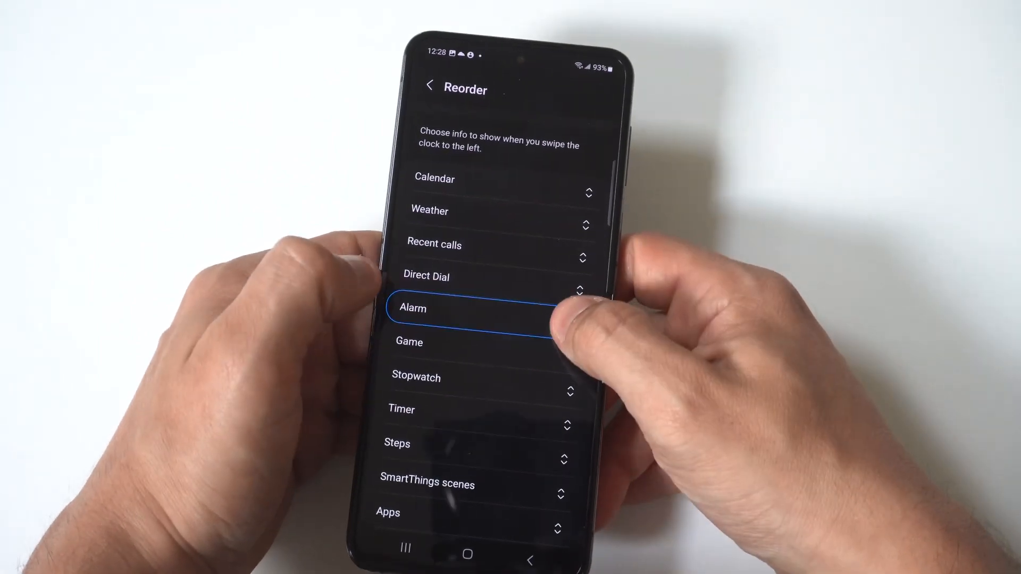
left_click_drag(472, 308, 472, 267)
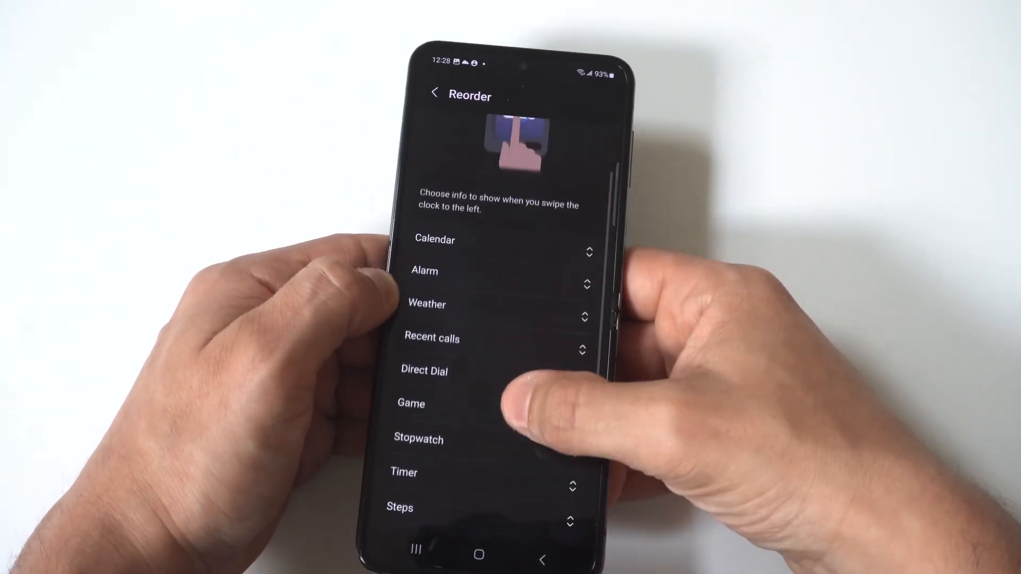